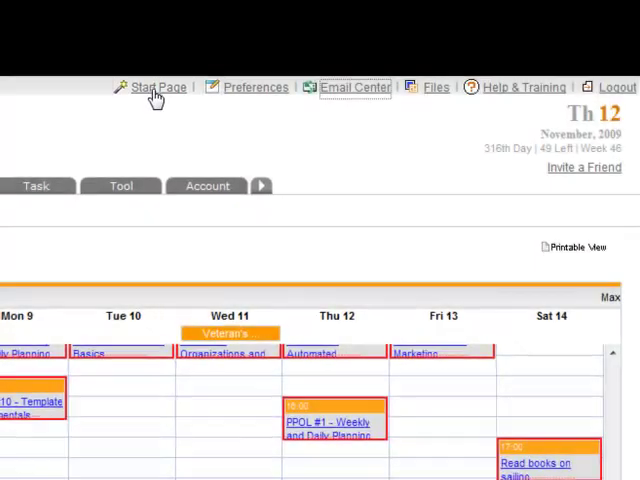
# Step: Open Email Center and its Email Account Setup page showing the existing Gmail account
pyautogui.click(355, 87)
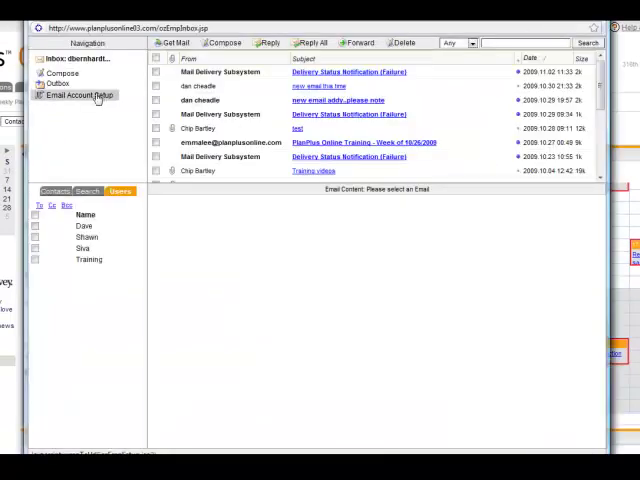
pyautogui.moveTo(70, 103)
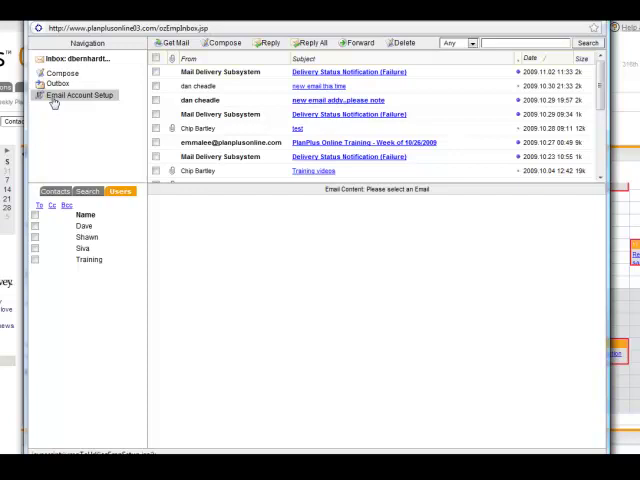
pyautogui.click(80, 96)
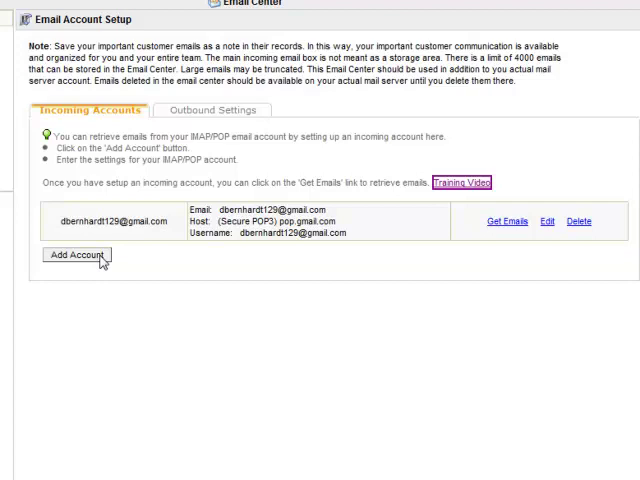
# Step: Click Add Account under the incoming accounts list to get a blank account form
pyautogui.click(75, 254)
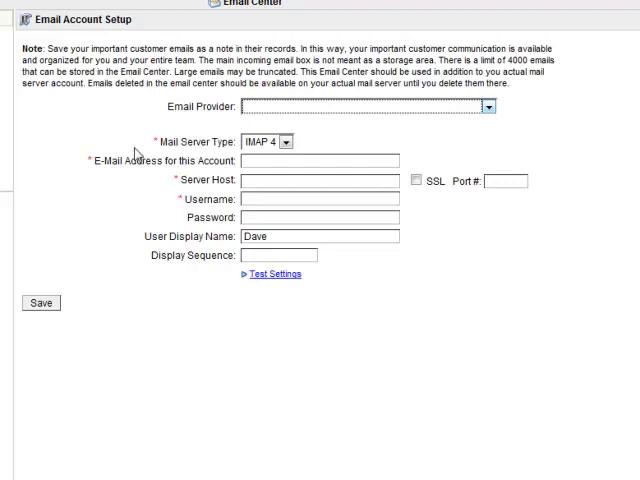
pyautogui.moveTo(151, 295)
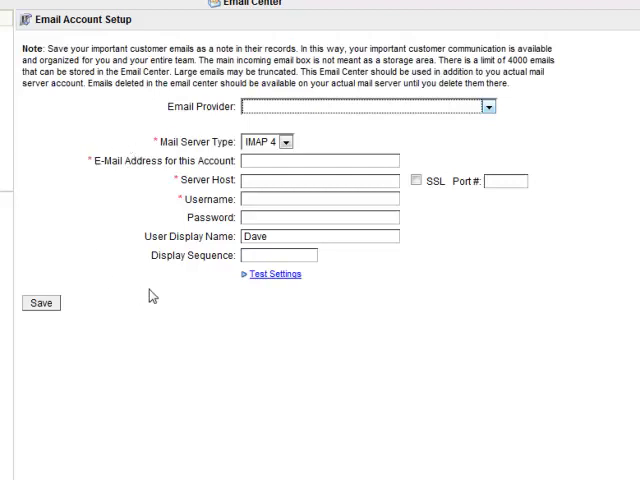
pyautogui.moveTo(256, 303)
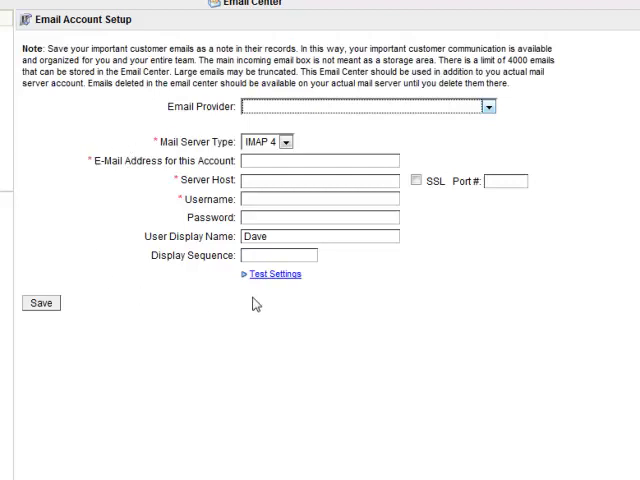
pyautogui.moveTo(435, 340)
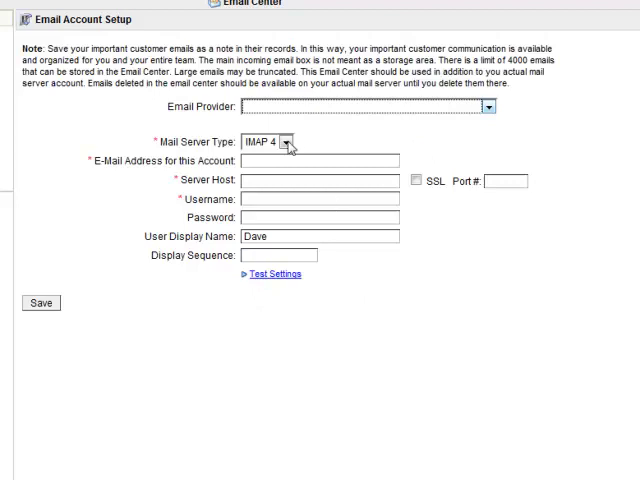
# Step: Choose POP 3 as the mail server type, filling port 110
pyautogui.click(291, 141)
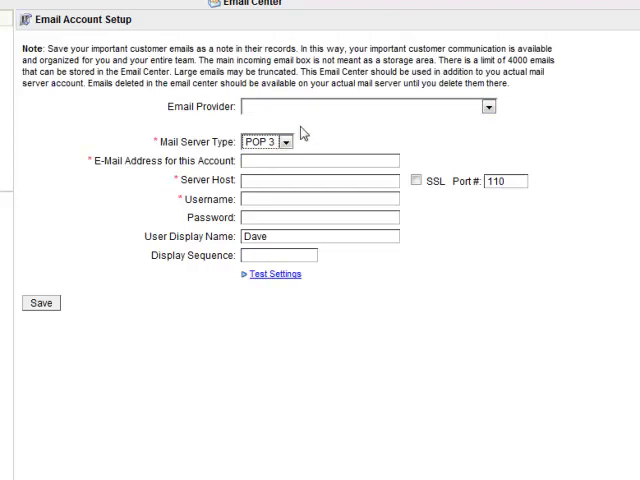
pyautogui.click(280, 141)
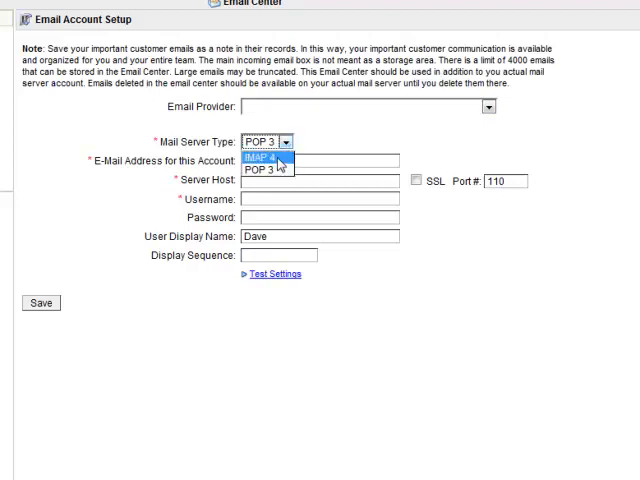
pyautogui.click(262, 169)
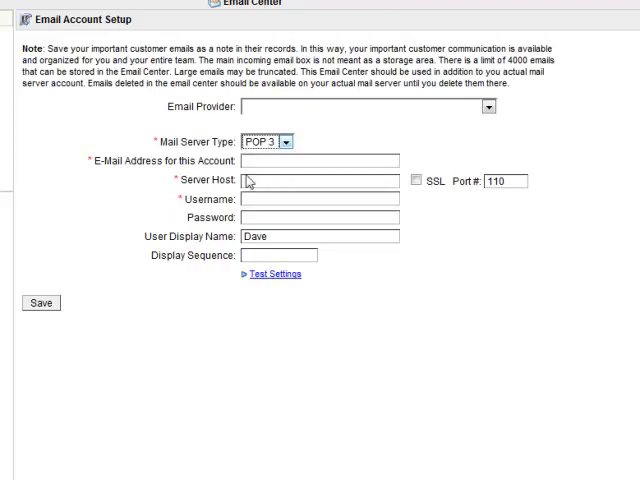
pyautogui.moveTo(76, 188)
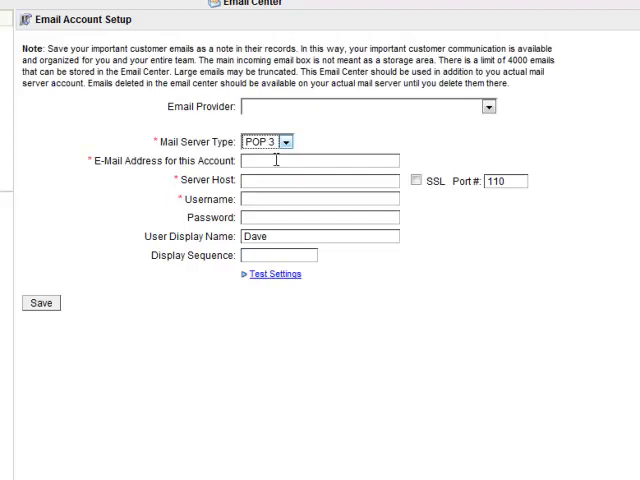
pyautogui.moveTo(110, 217)
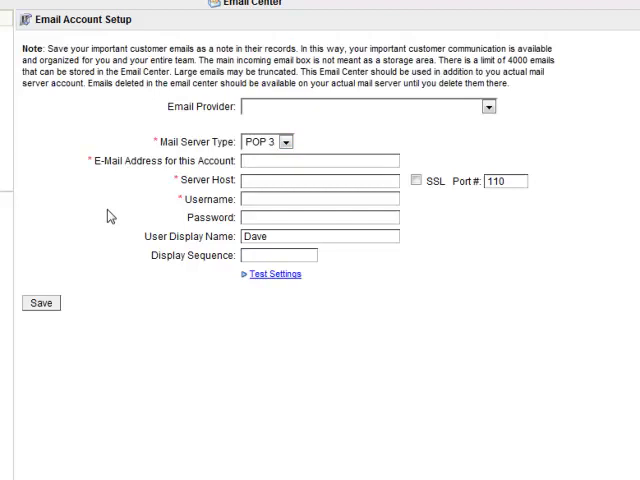
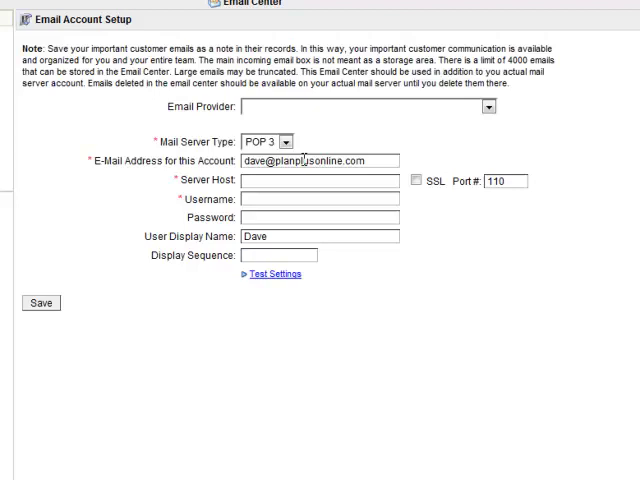
pyautogui.write('pop.gmail.c')
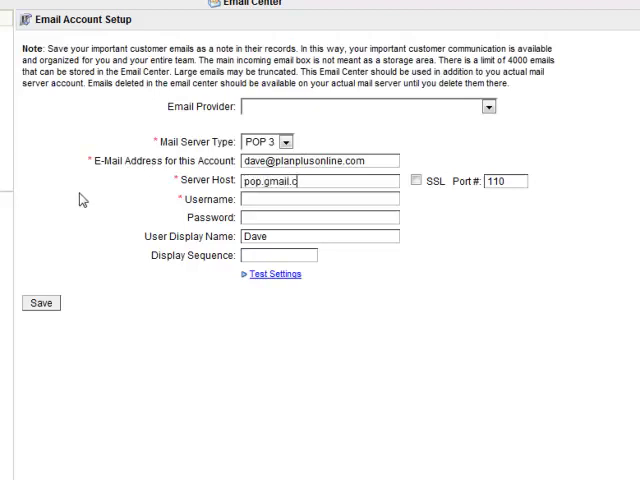
# Step: Finish the server host as pop.gmail.com and enable SSL so the port becomes 995
pyautogui.write('om')
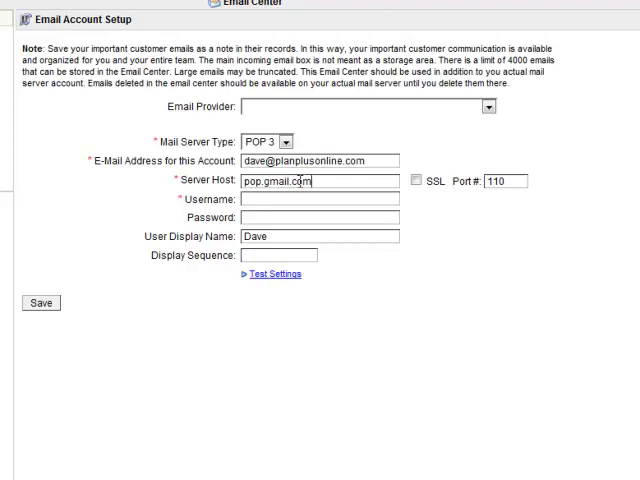
pyautogui.click(420, 180)
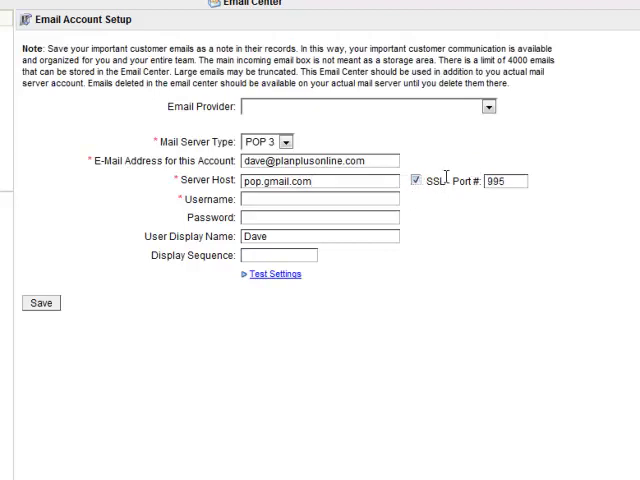
pyautogui.moveTo(484, 207)
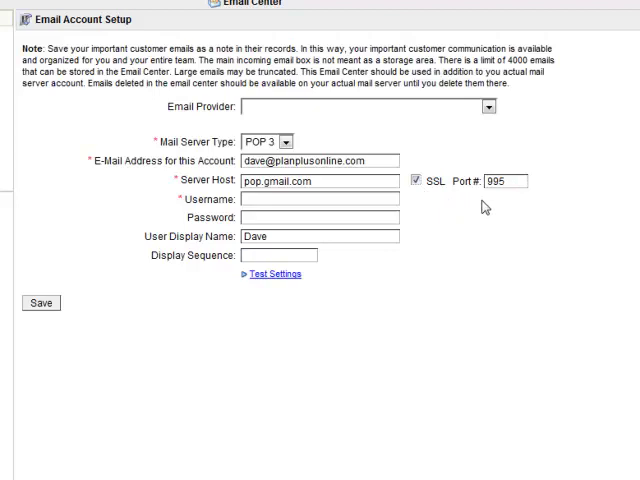
pyautogui.moveTo(487, 249)
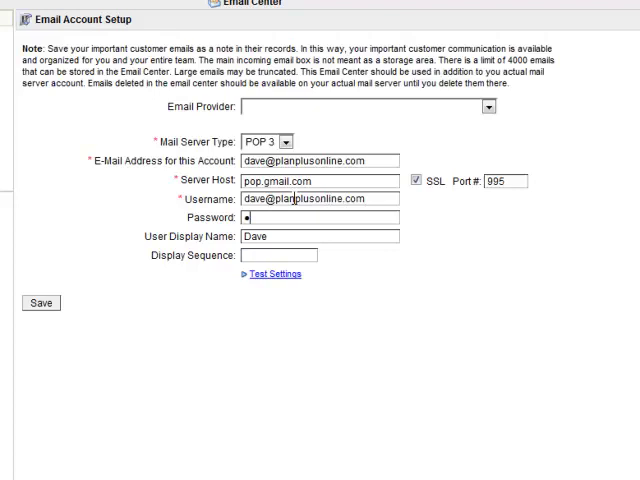
# Step: Enter the email address as username and type the masked password
pyautogui.write('••••')
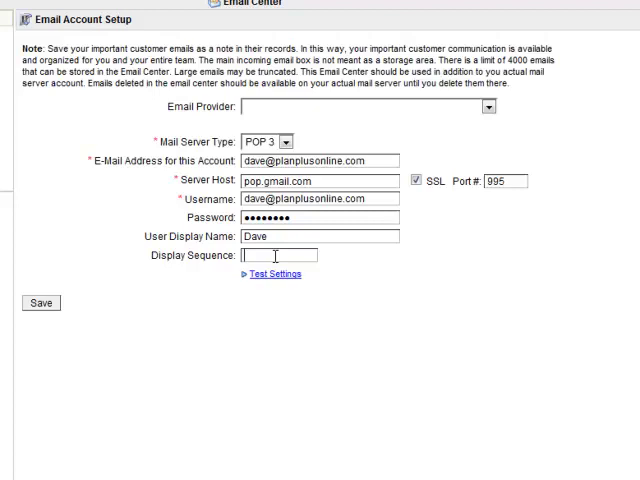
# Step: Enter 1 in the Display Sequence field
pyautogui.write('1')
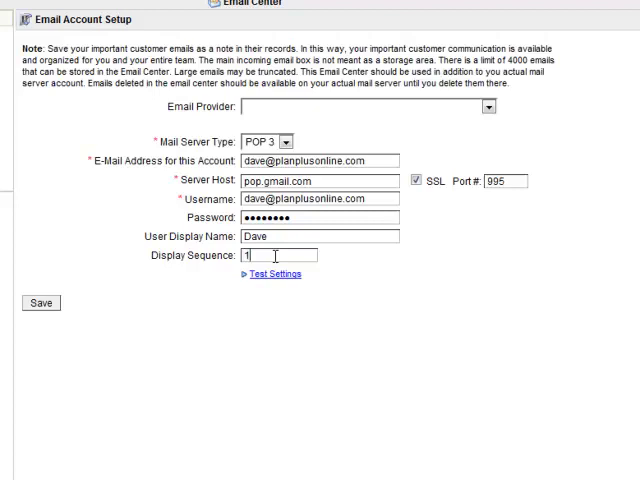